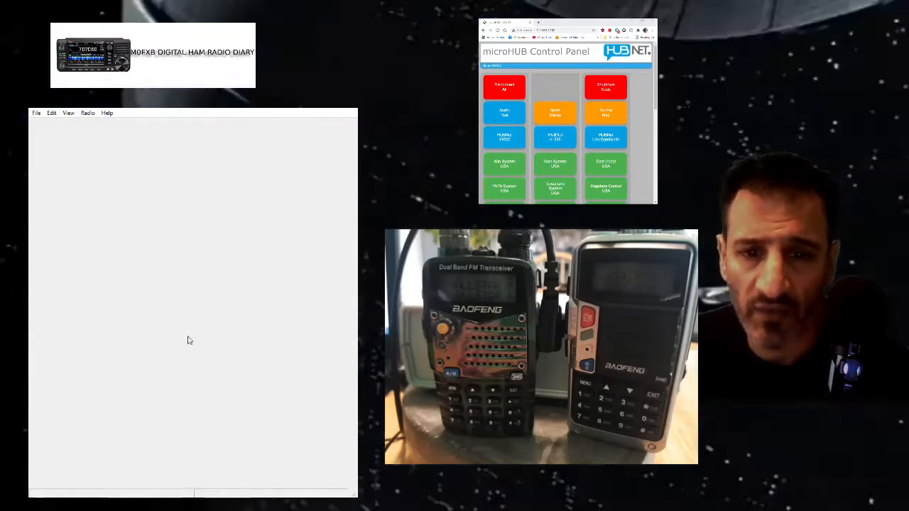
Step: Download the Baofeng UV-5R image from the radio and show its Memories channel table
left_click(505, 112)
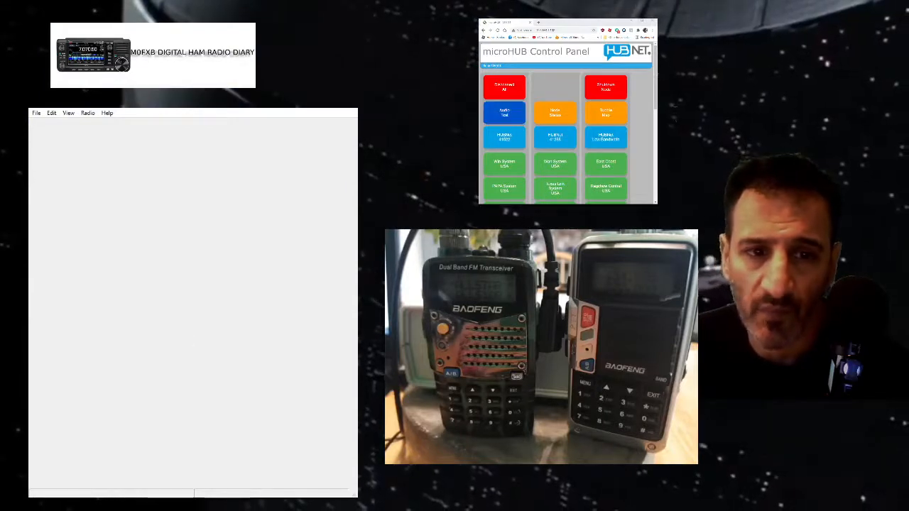
left_click(505, 112)
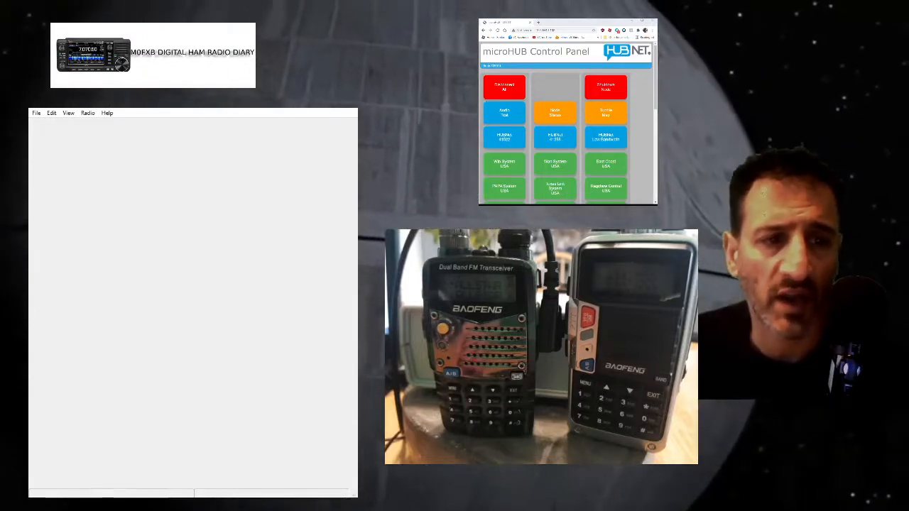
left_click(505, 112)
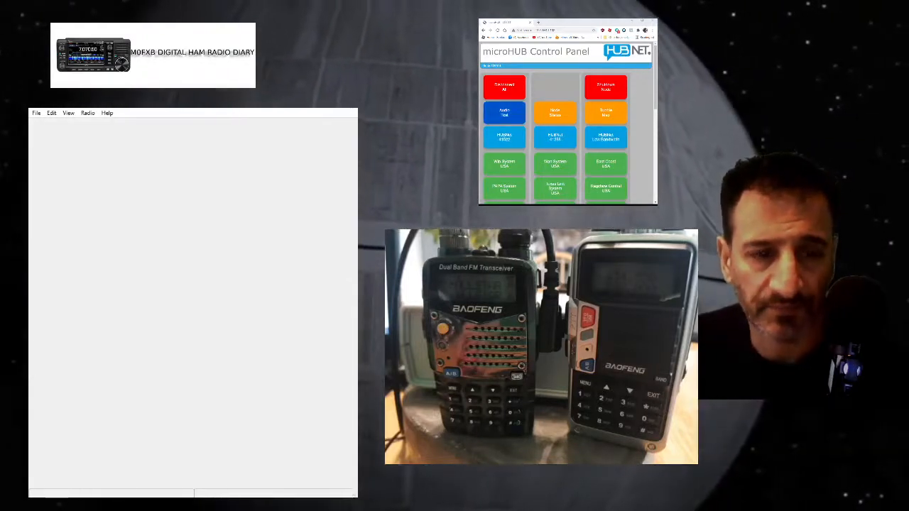
left_click(504, 112)
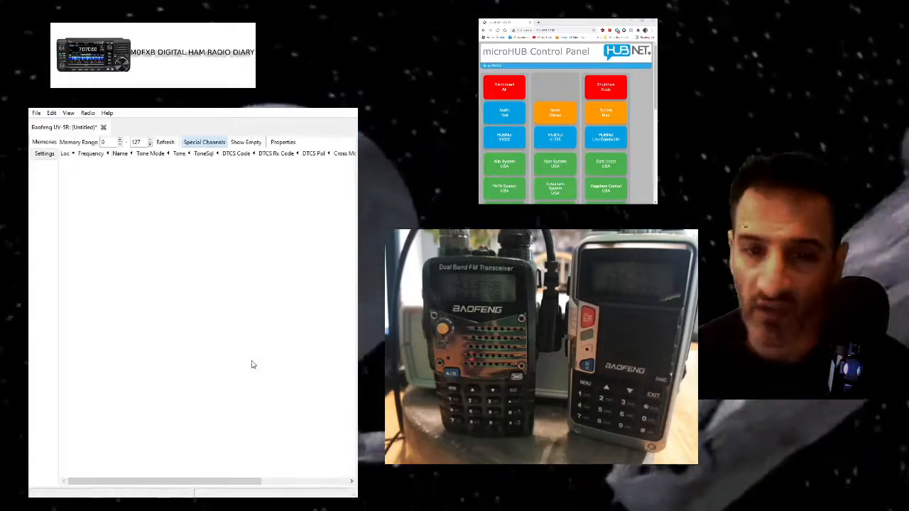
left_click(165, 142)
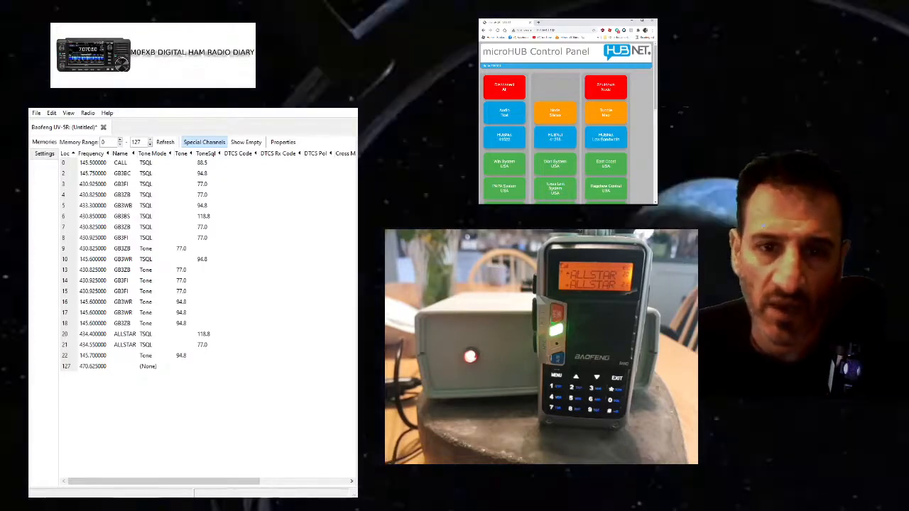
left_click(504, 112)
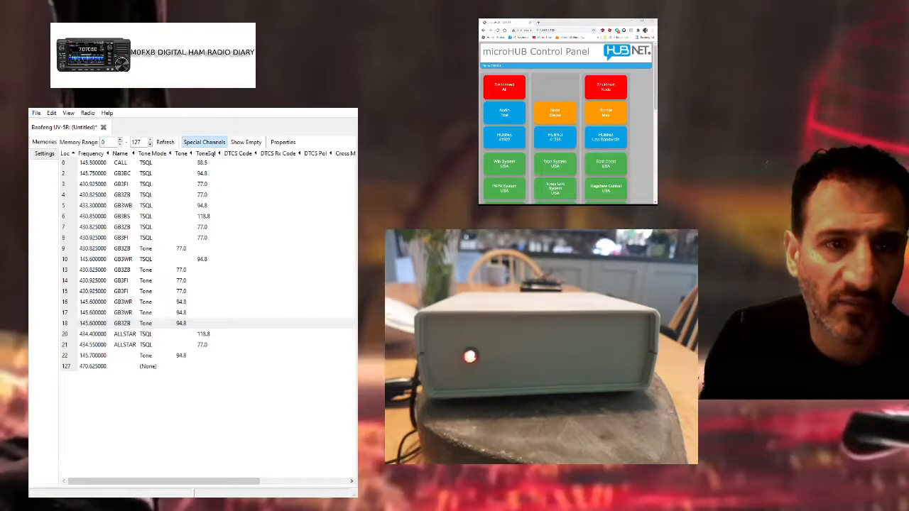
Step: Save the UV-5R channel memories as a dated .img image file
left_click(121, 324)
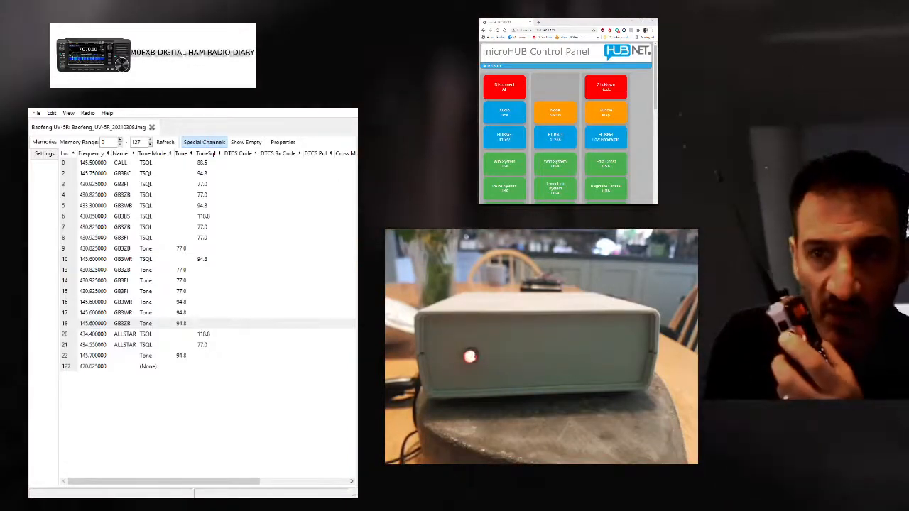
left_click(121, 324)
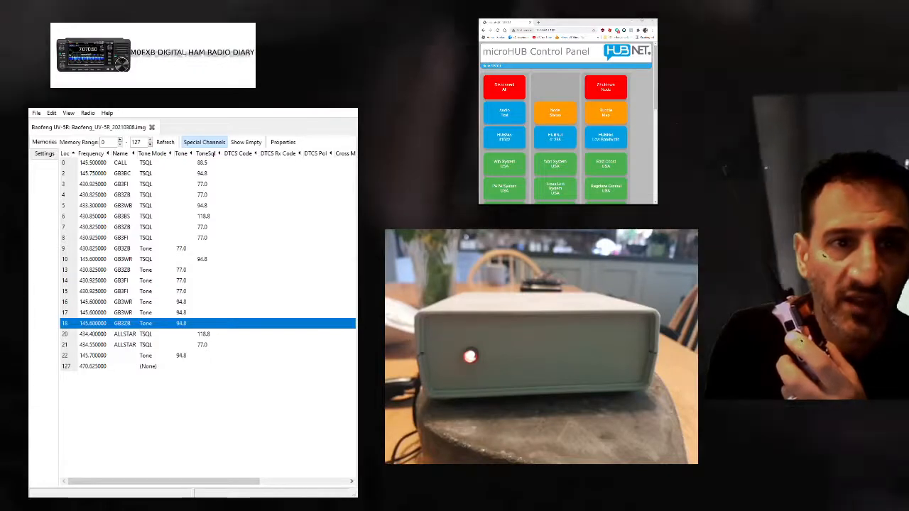